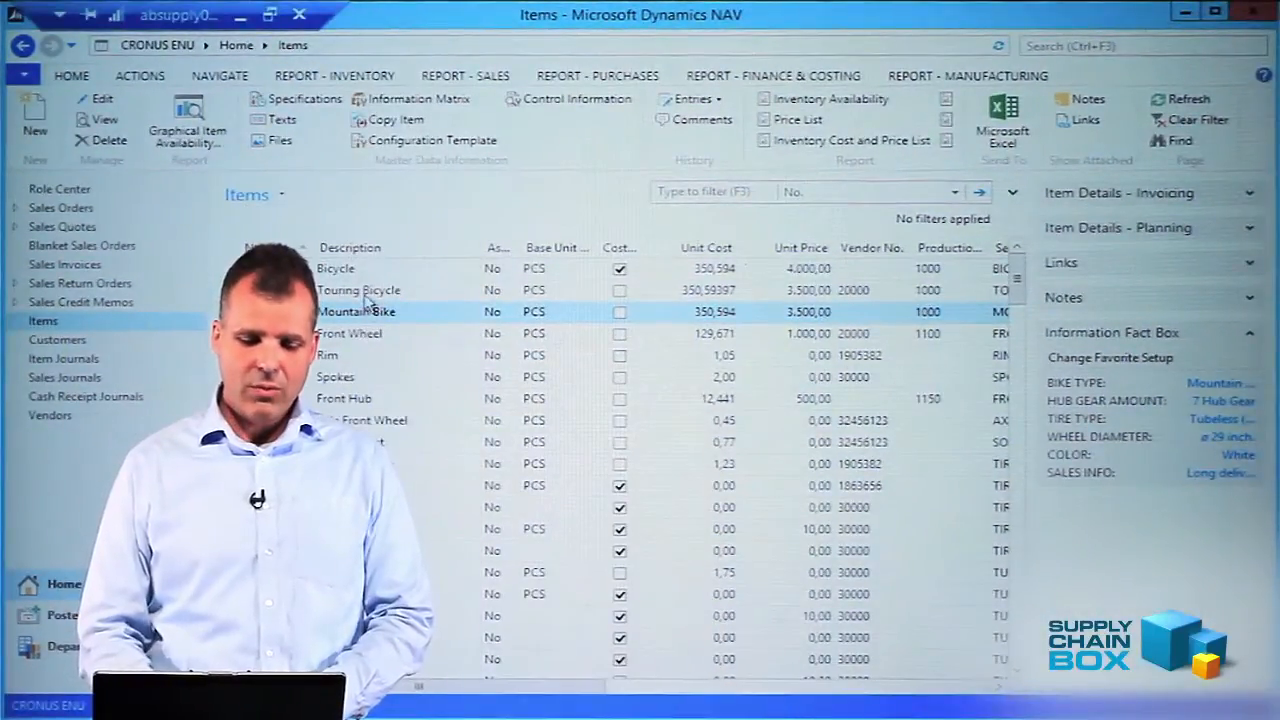
# Copy Mountain Bike (item 1002) with all its data into new item 1003
pyautogui.click(358, 289)
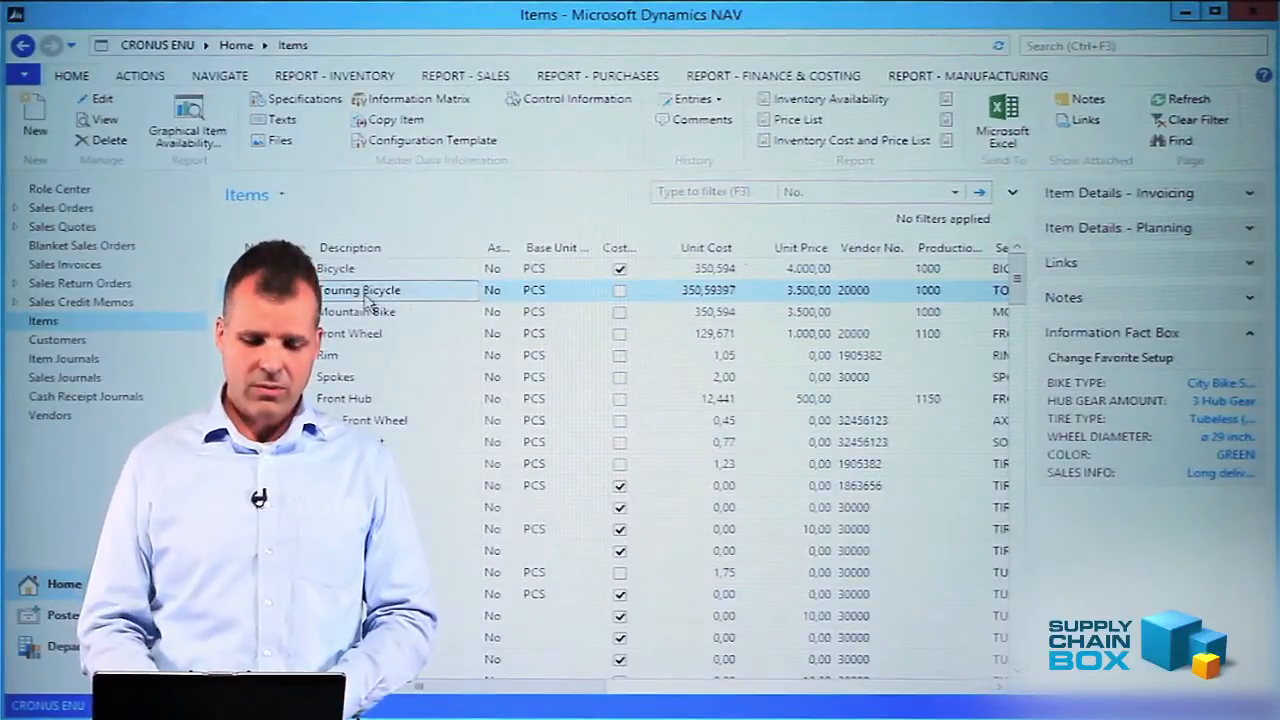
pyautogui.click(355, 311)
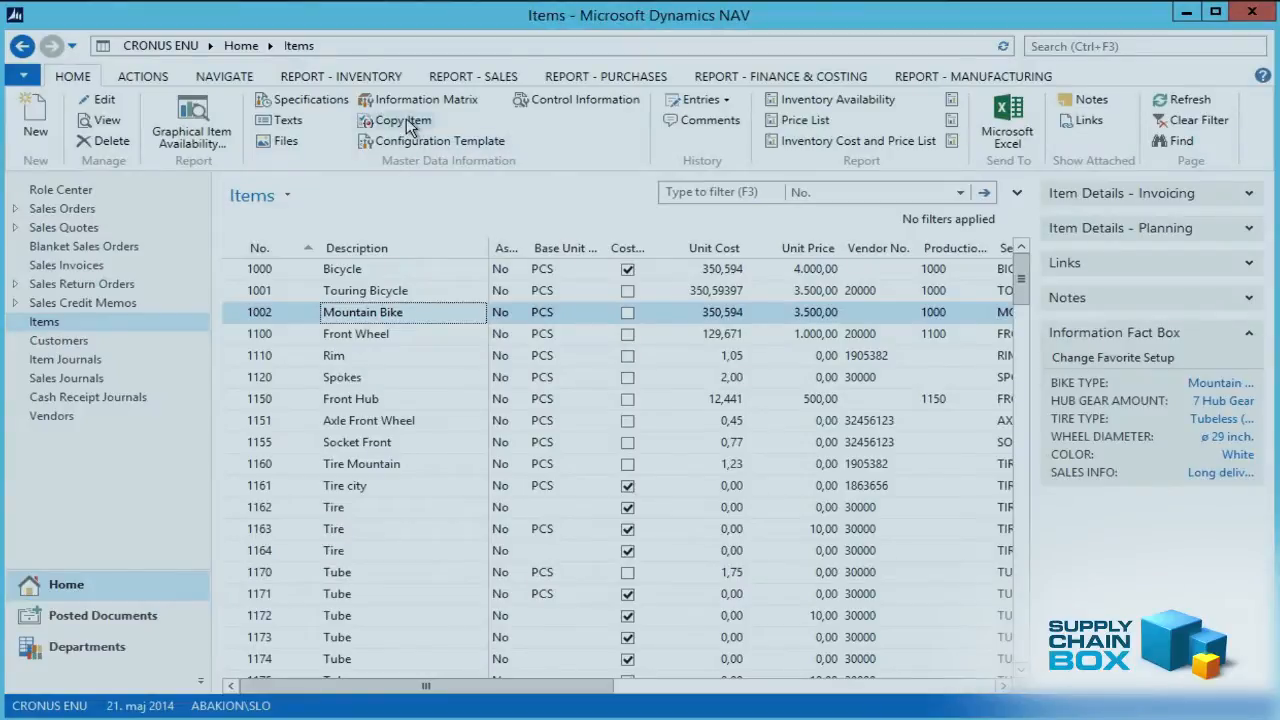
pyautogui.click(402, 120)
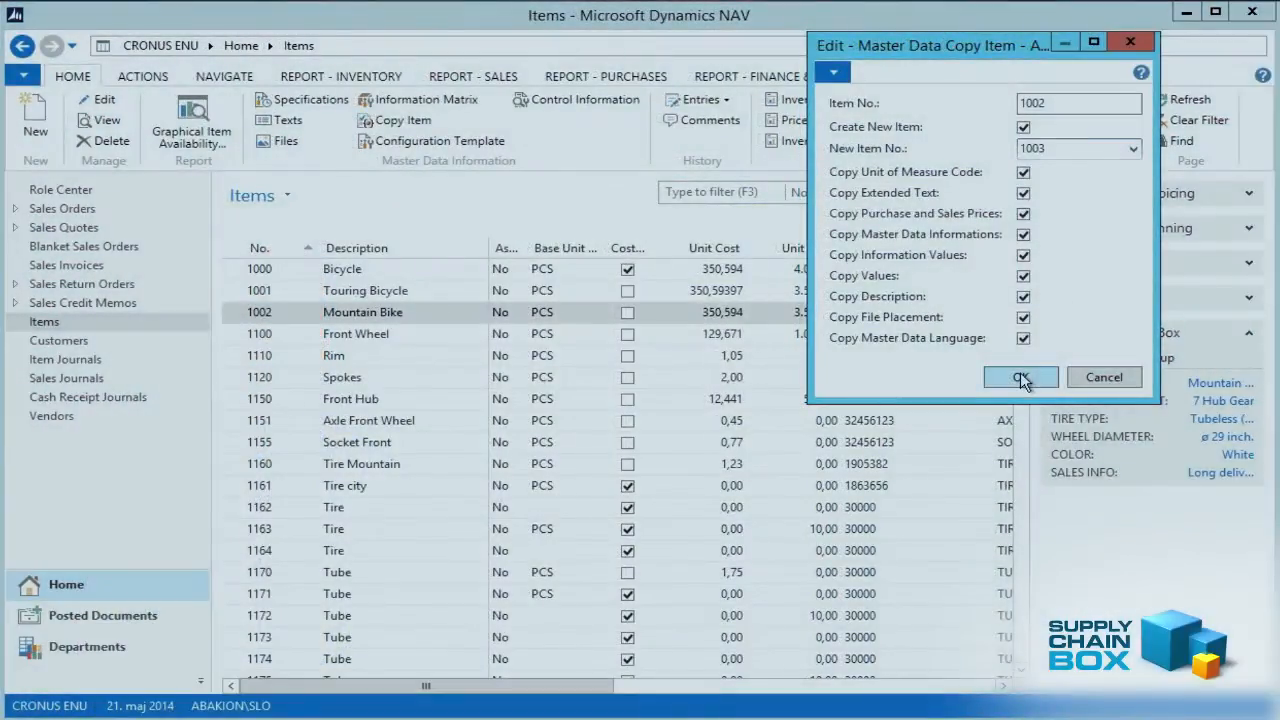
pyautogui.click(1020, 377)
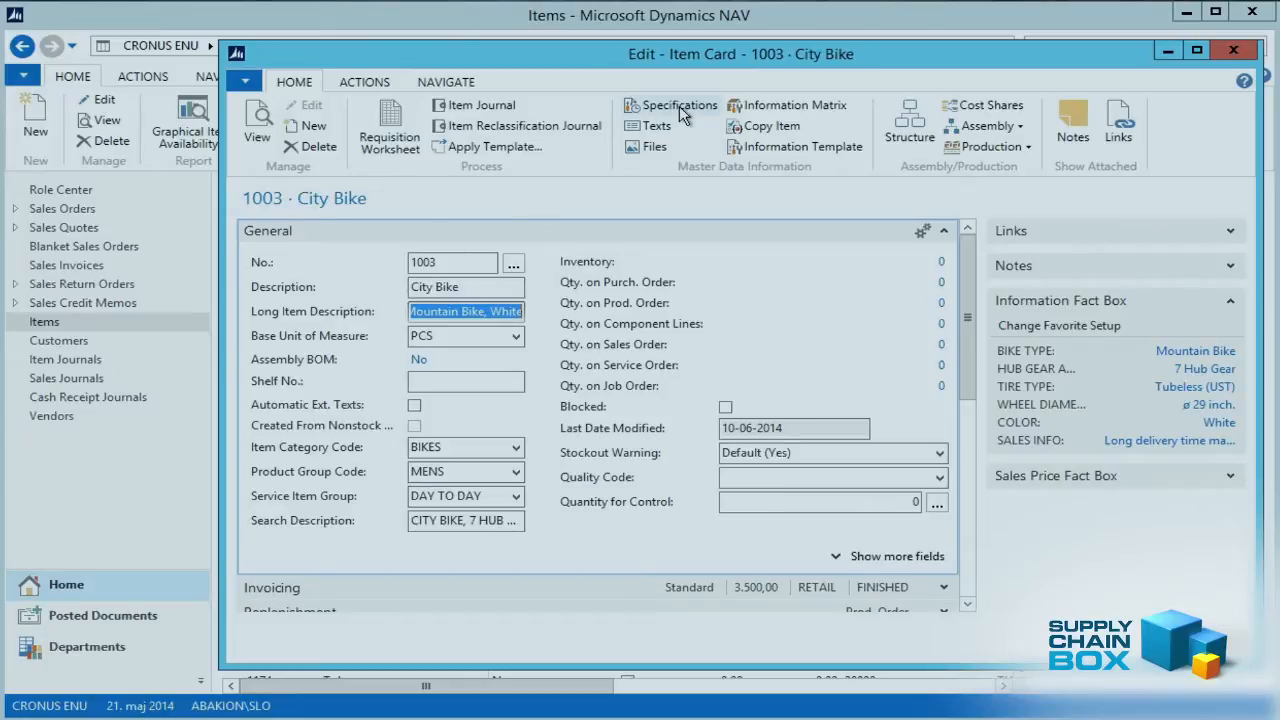
# Open the Specifications list for item 1003 City Bike
pyautogui.click(677, 105)
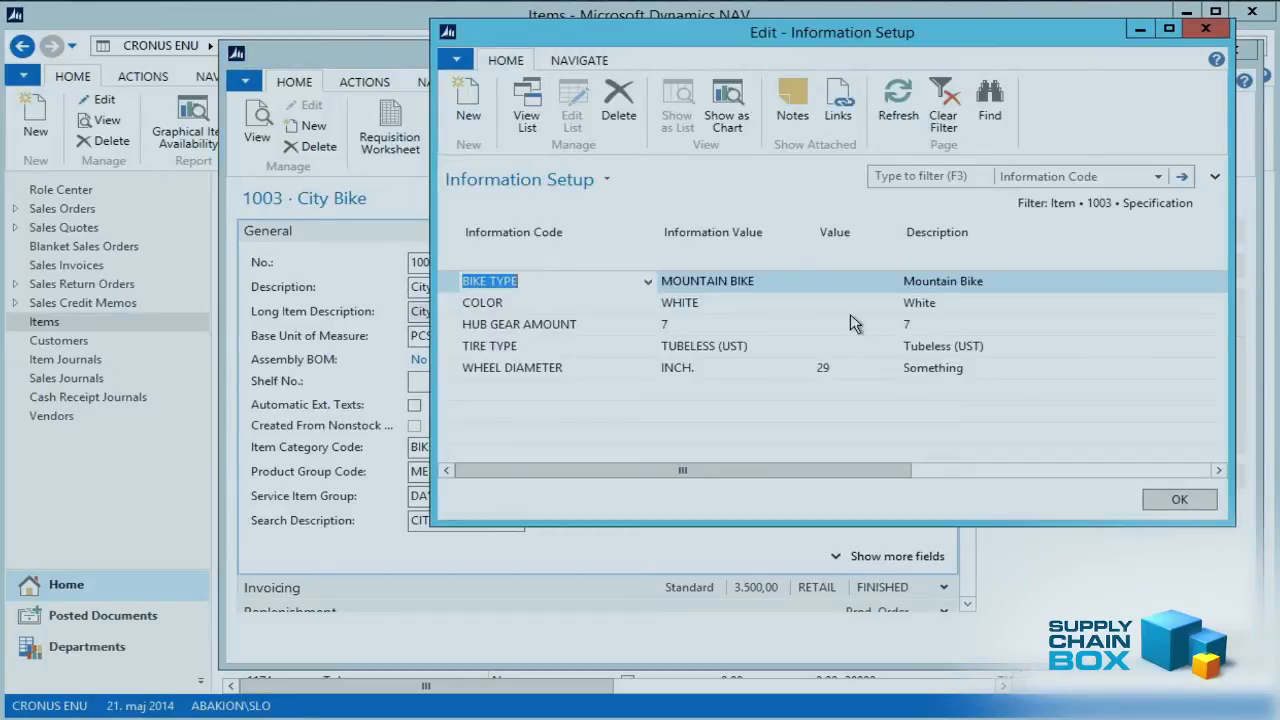
# Set BIKE TYPE to CITY BIKE and HUB GEAR AMOUNT to 3, then copy City Bike again
pyautogui.click(707, 281)
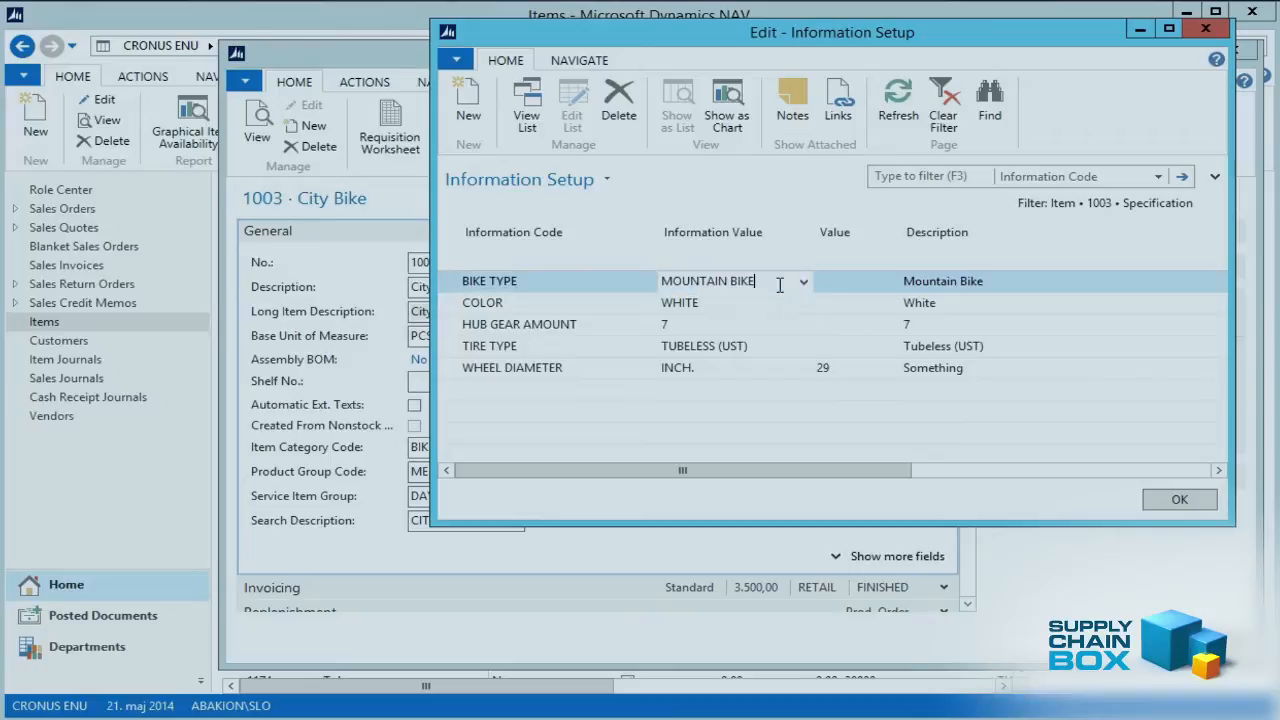
pyautogui.click(803, 281)
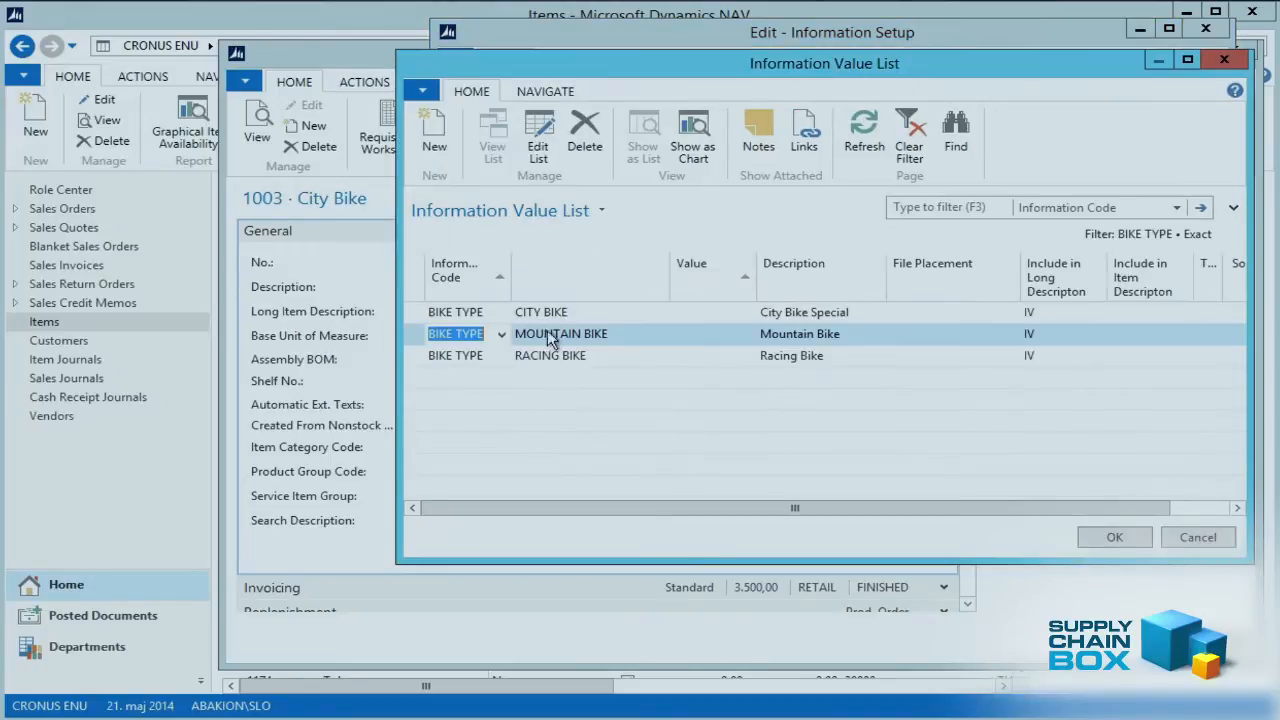
pyautogui.click(1114, 537)
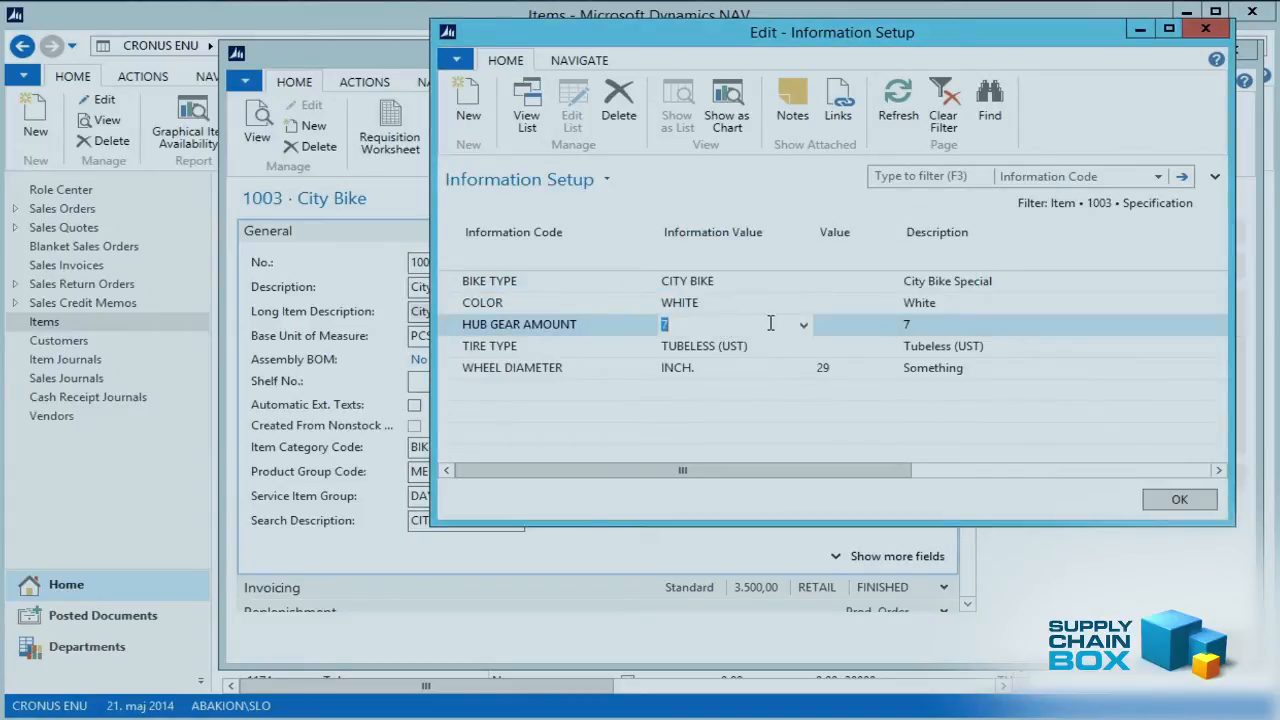
pyautogui.click(801, 324)
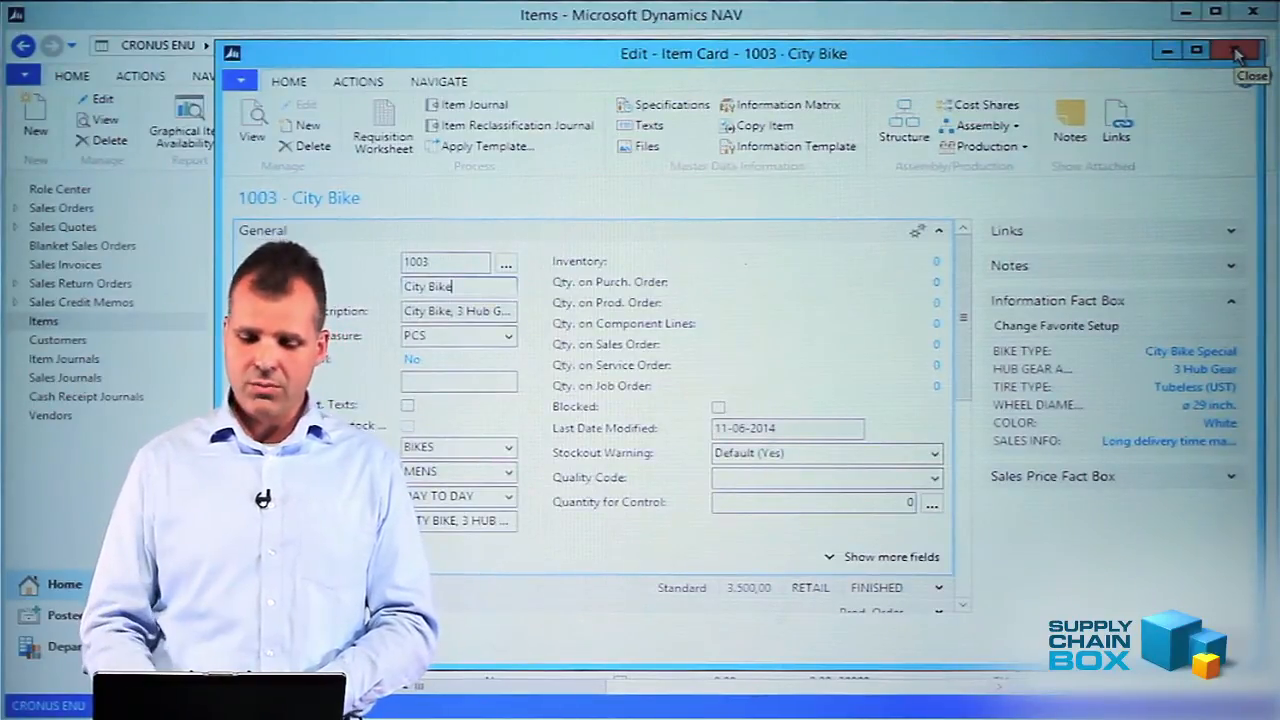
pyautogui.click(1238, 53)
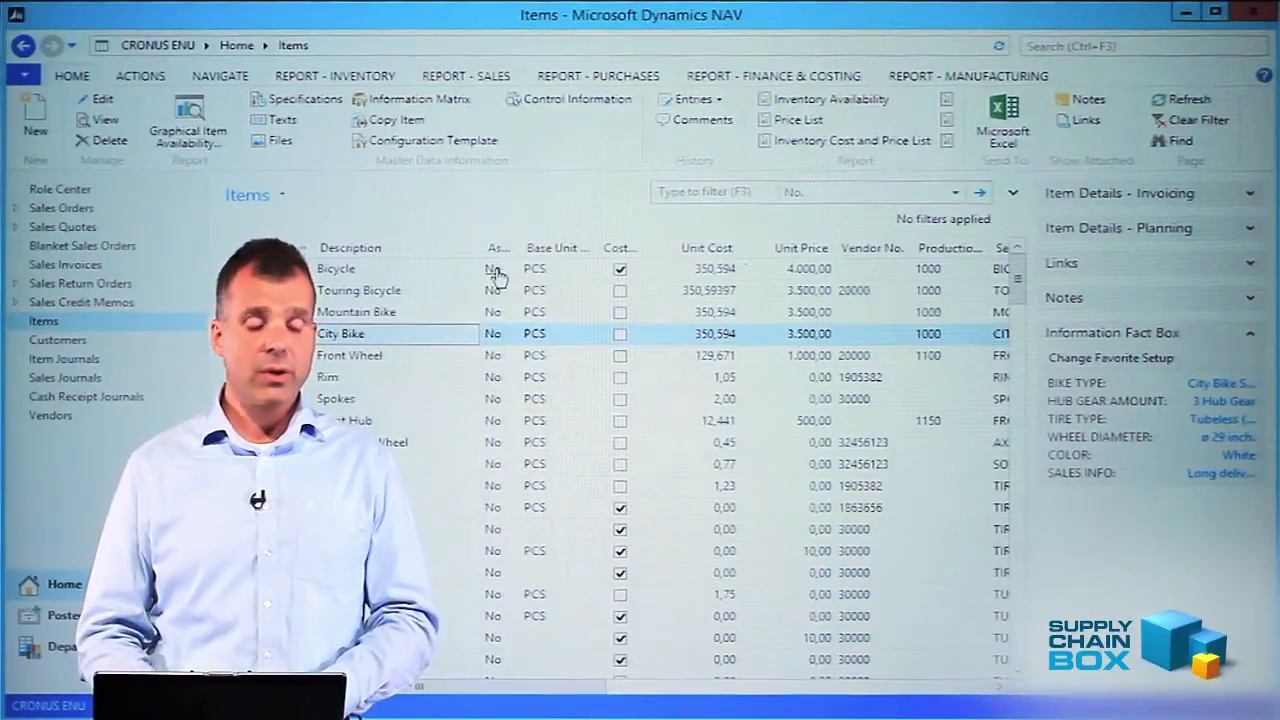
pyautogui.click(401, 119)
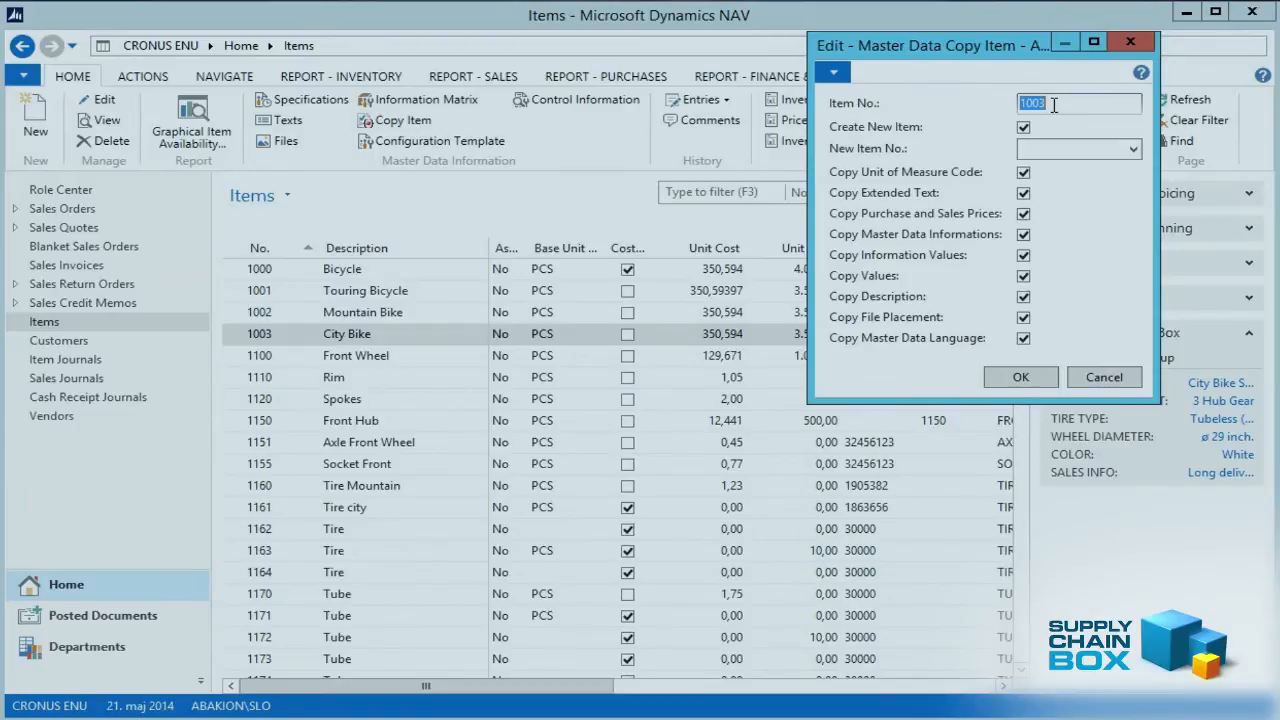
pyautogui.moveTo(980, 110)
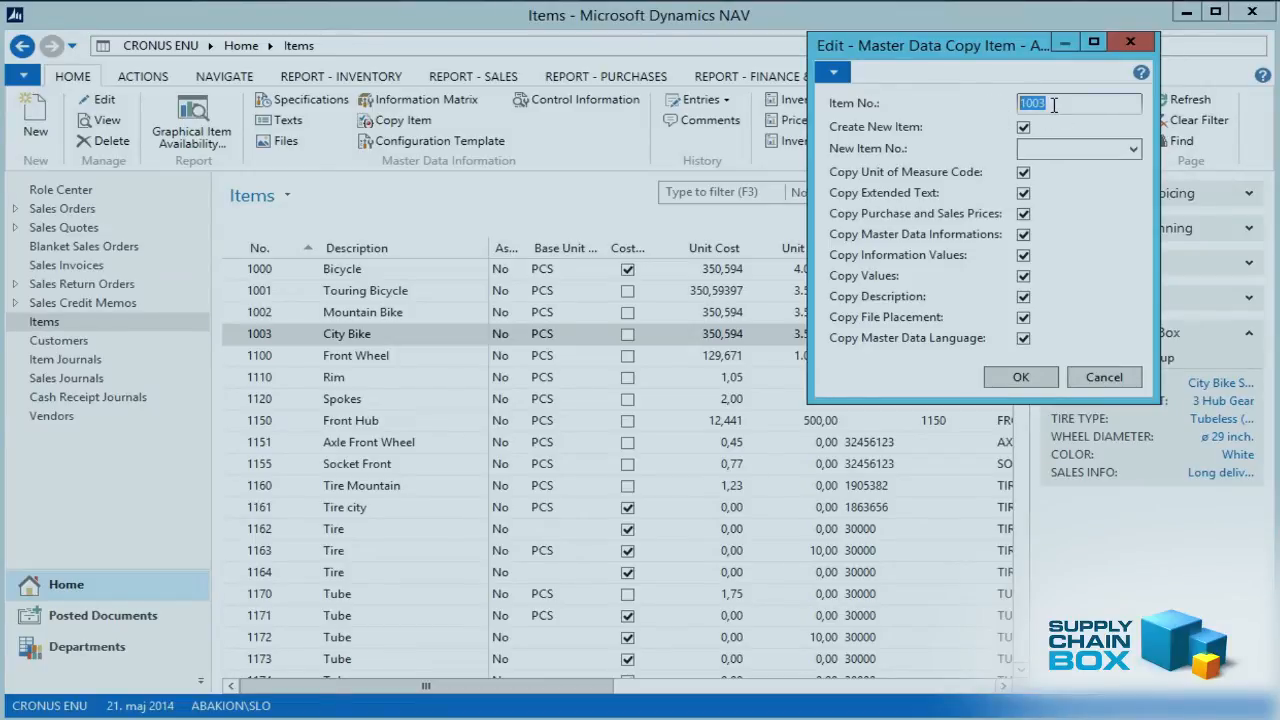
# Untick Create New Item in the Copy Item dialog for item 1003
pyautogui.click(1023, 127)
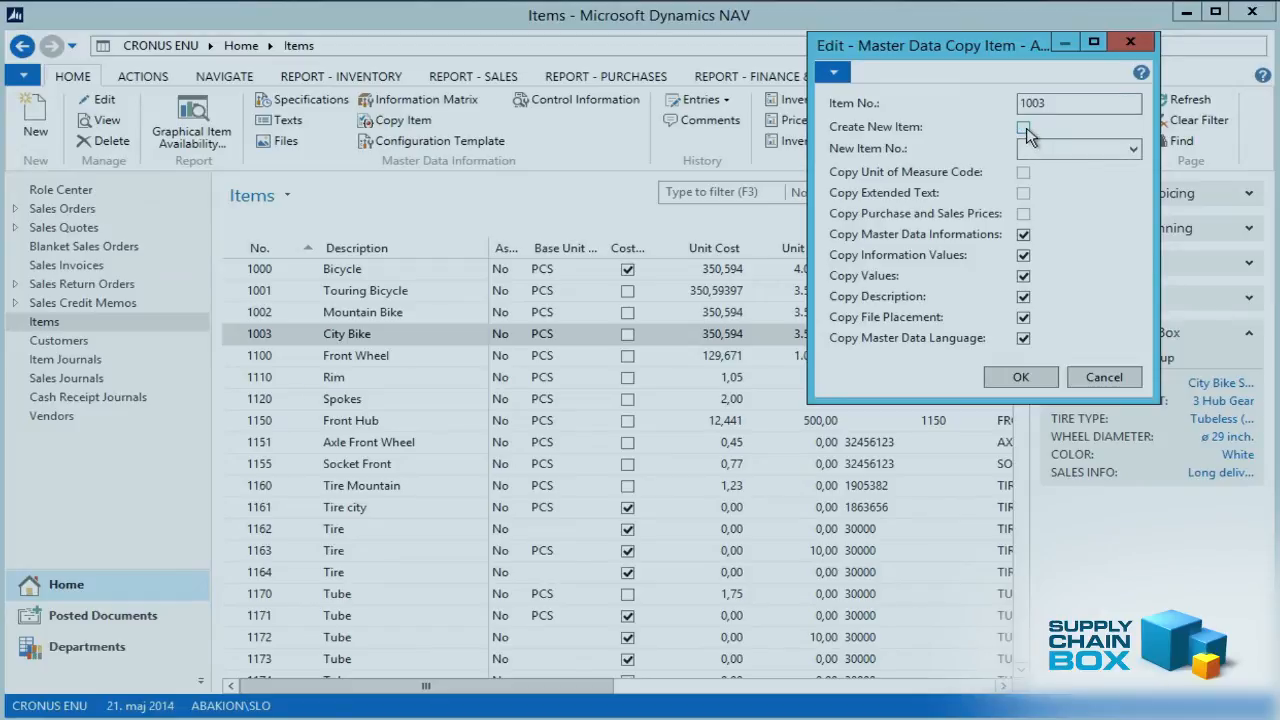